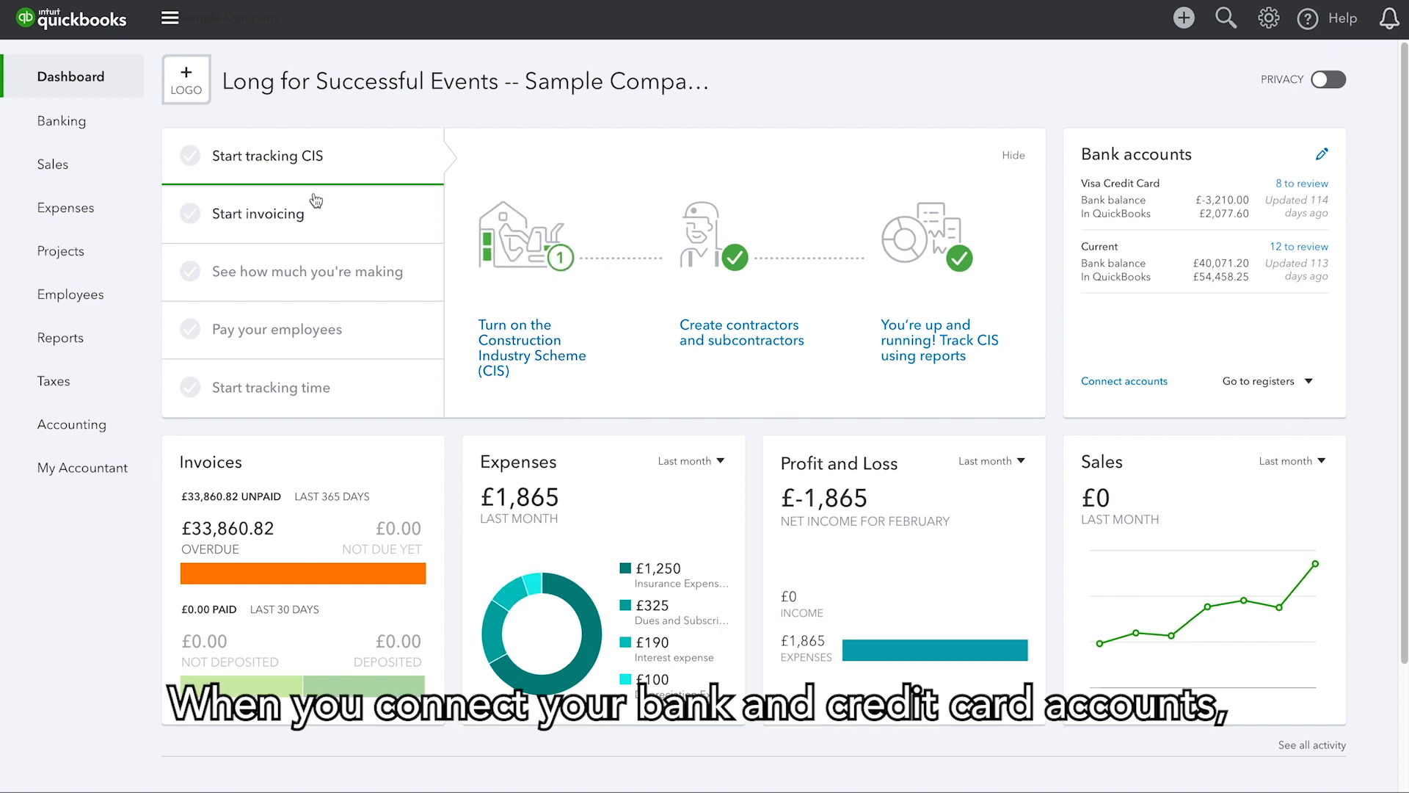
- Open Banking to list the Visa Credit Card transactions awaiting review
left_click(60, 120)
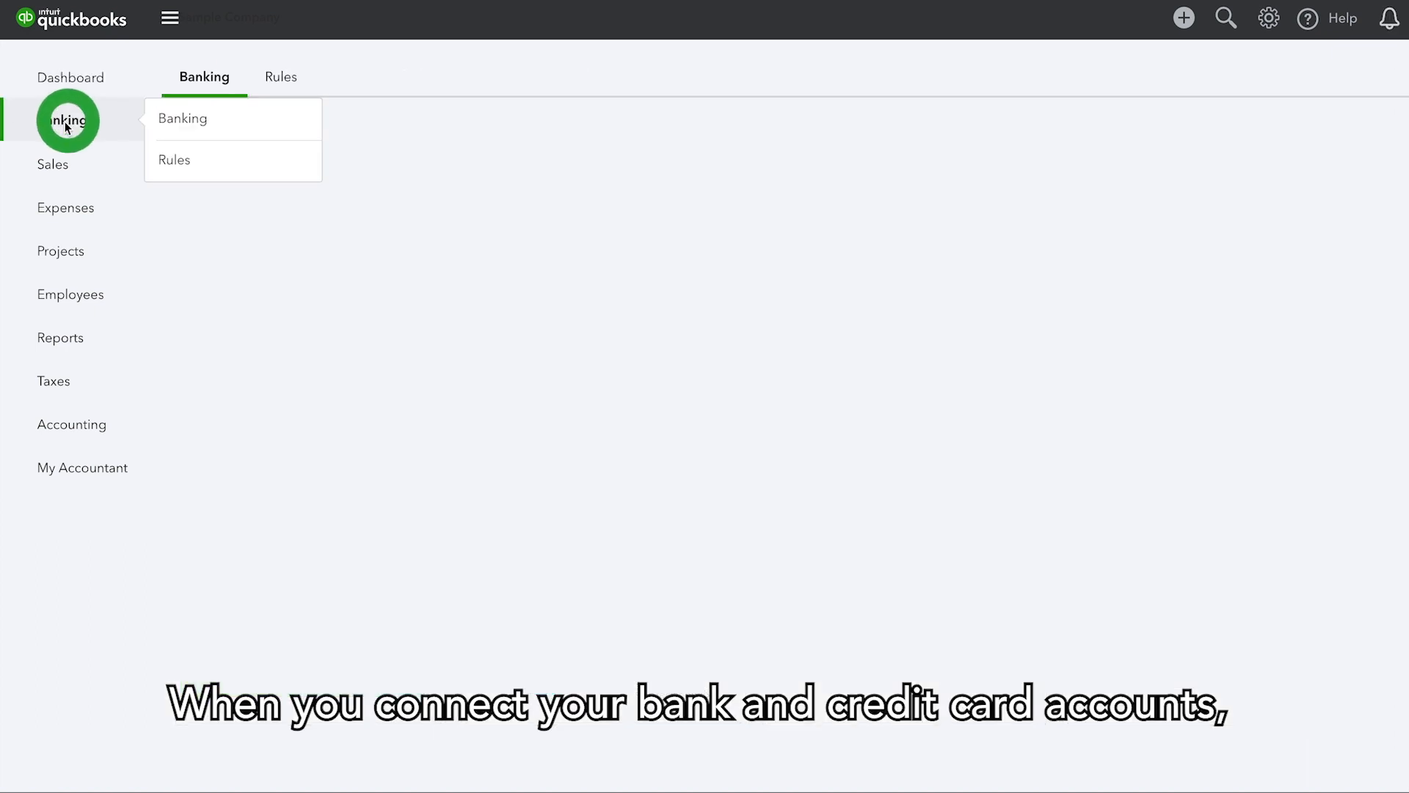
left_click(183, 117)
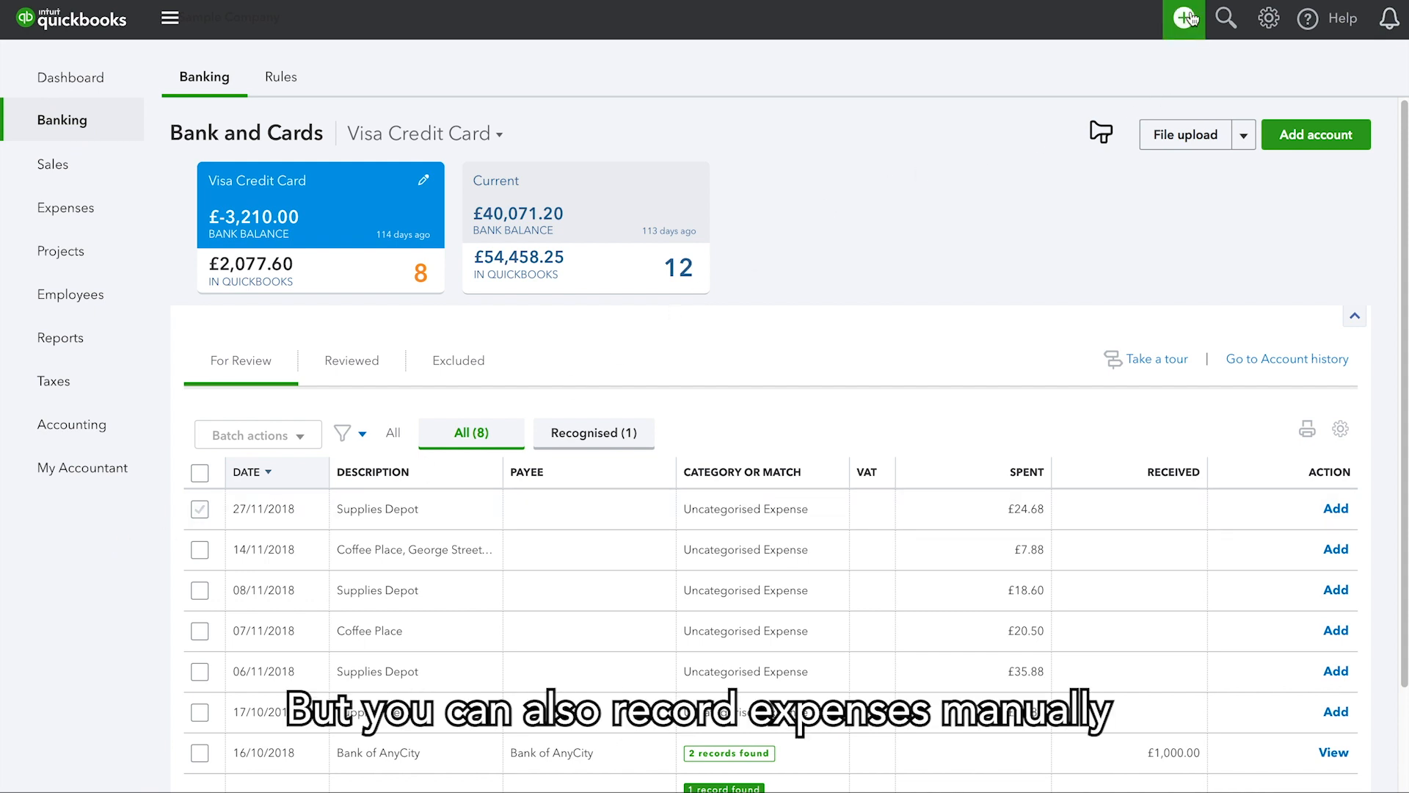
- Create a new Expense paid from the Visa Credit Card
left_click(1184, 17)
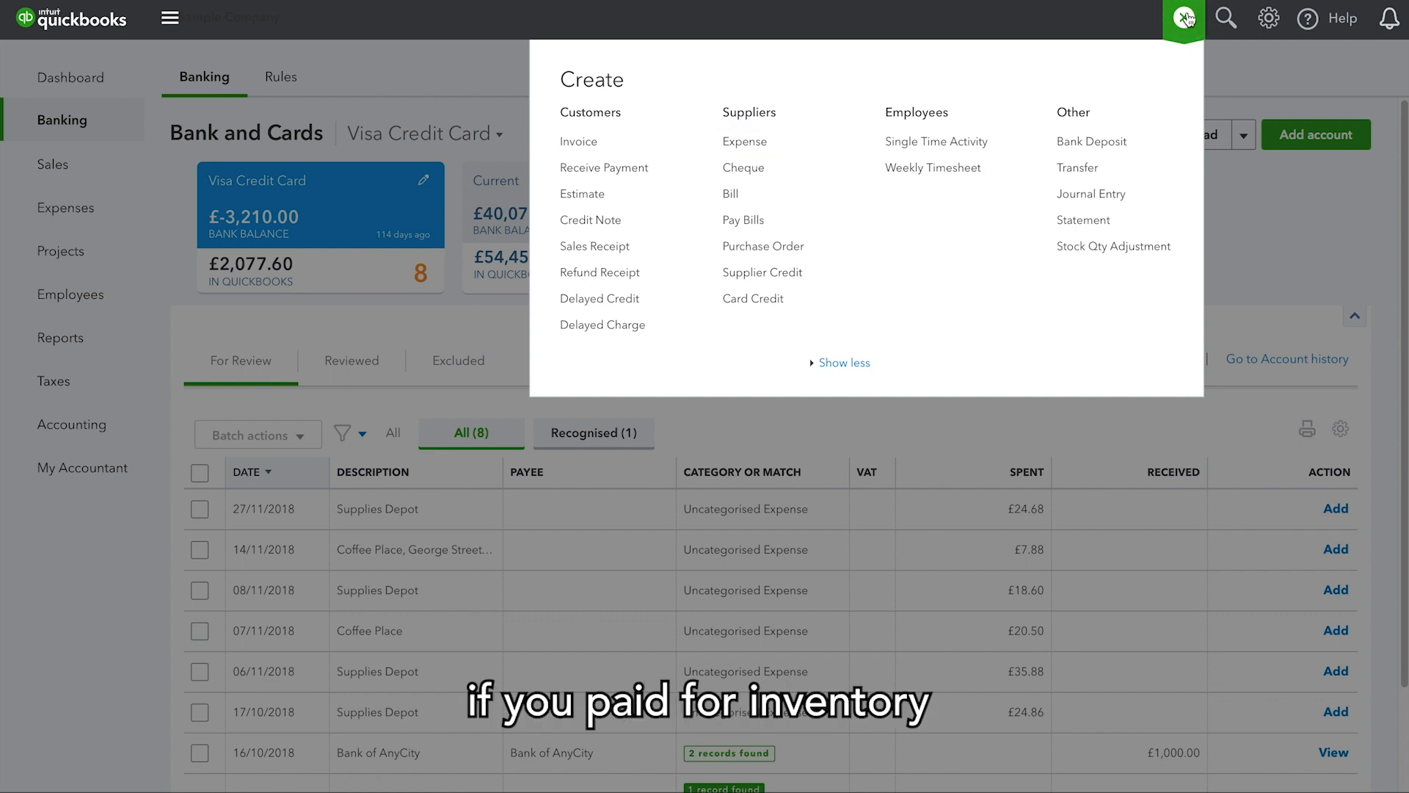
mouse_move(744, 141)
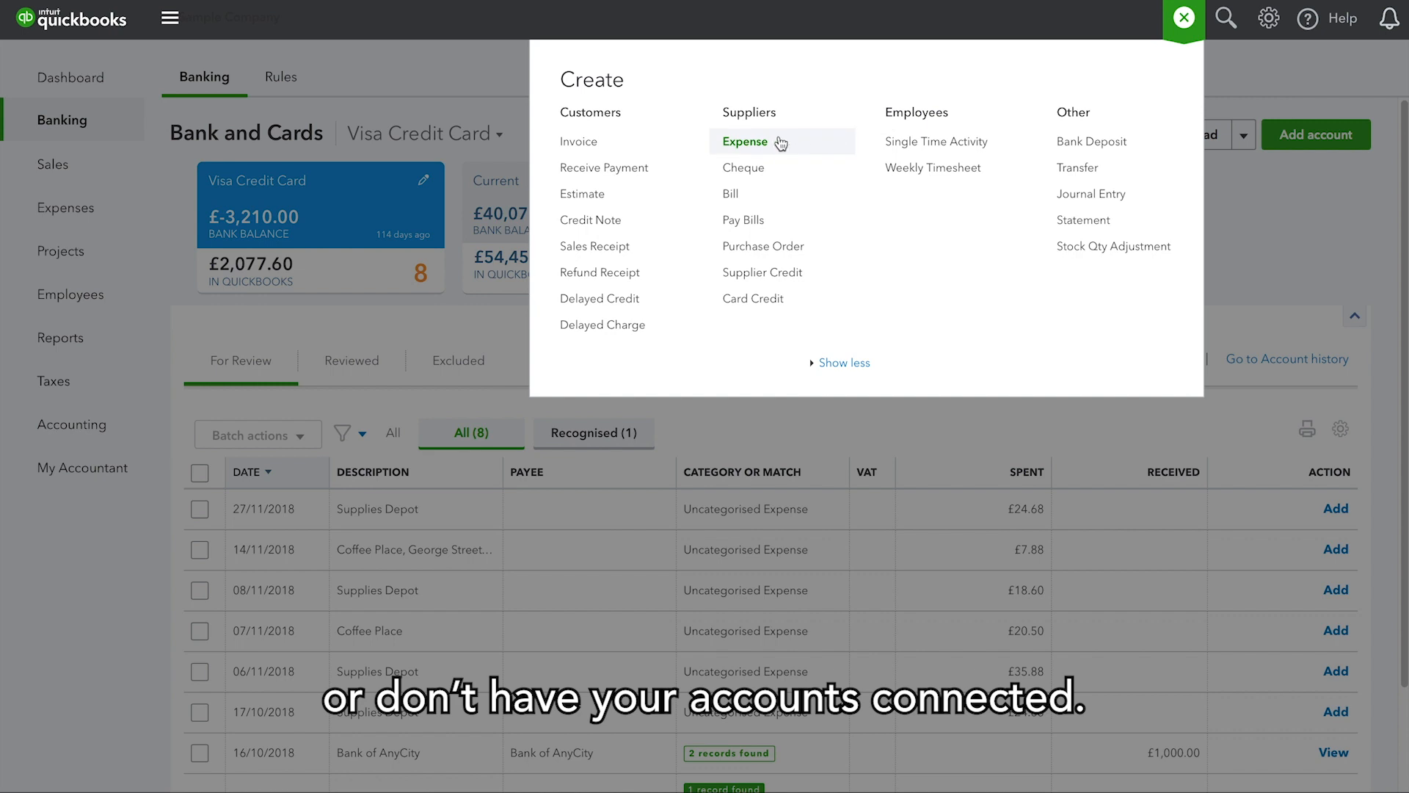
left_click(1184, 18)
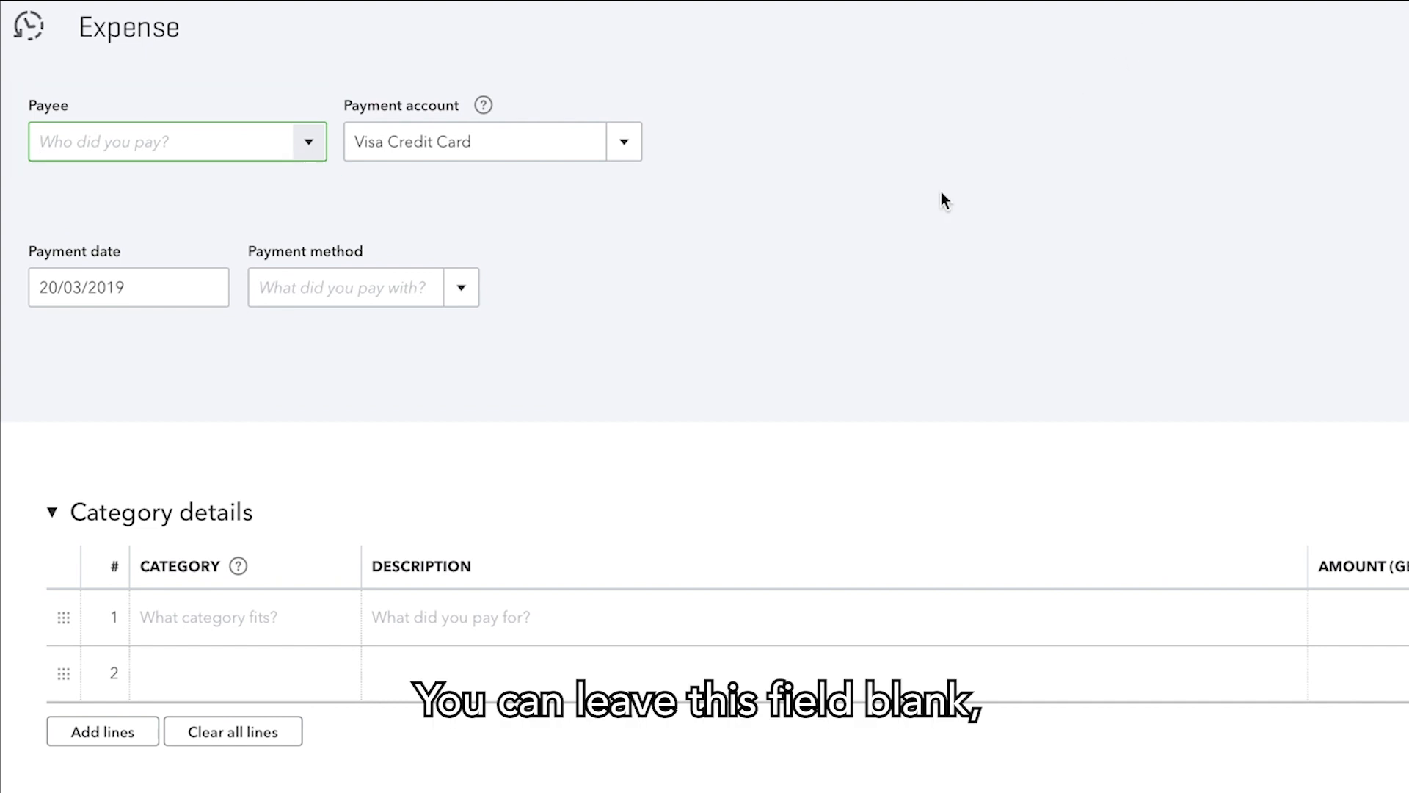
left_click(308, 141)
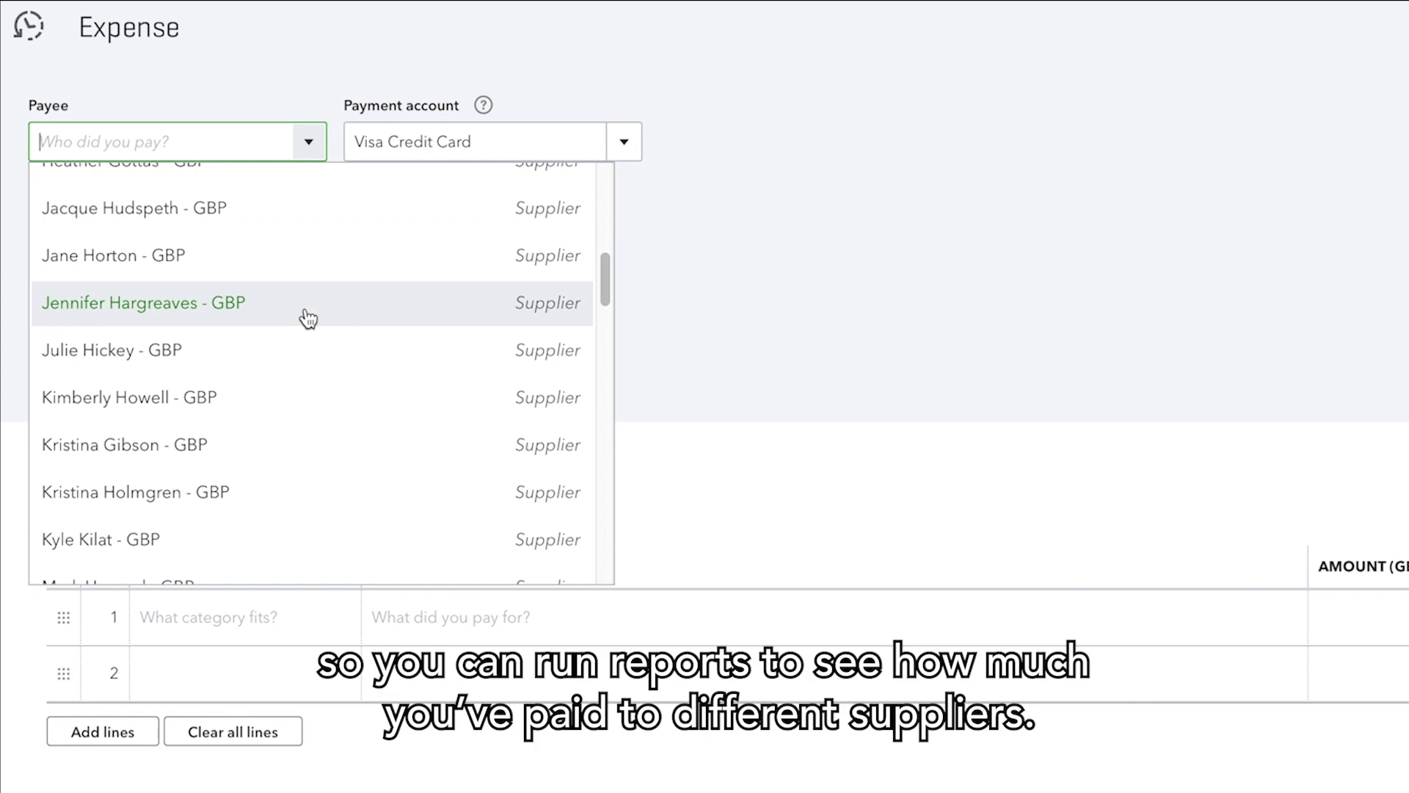
scroll("down", 3)
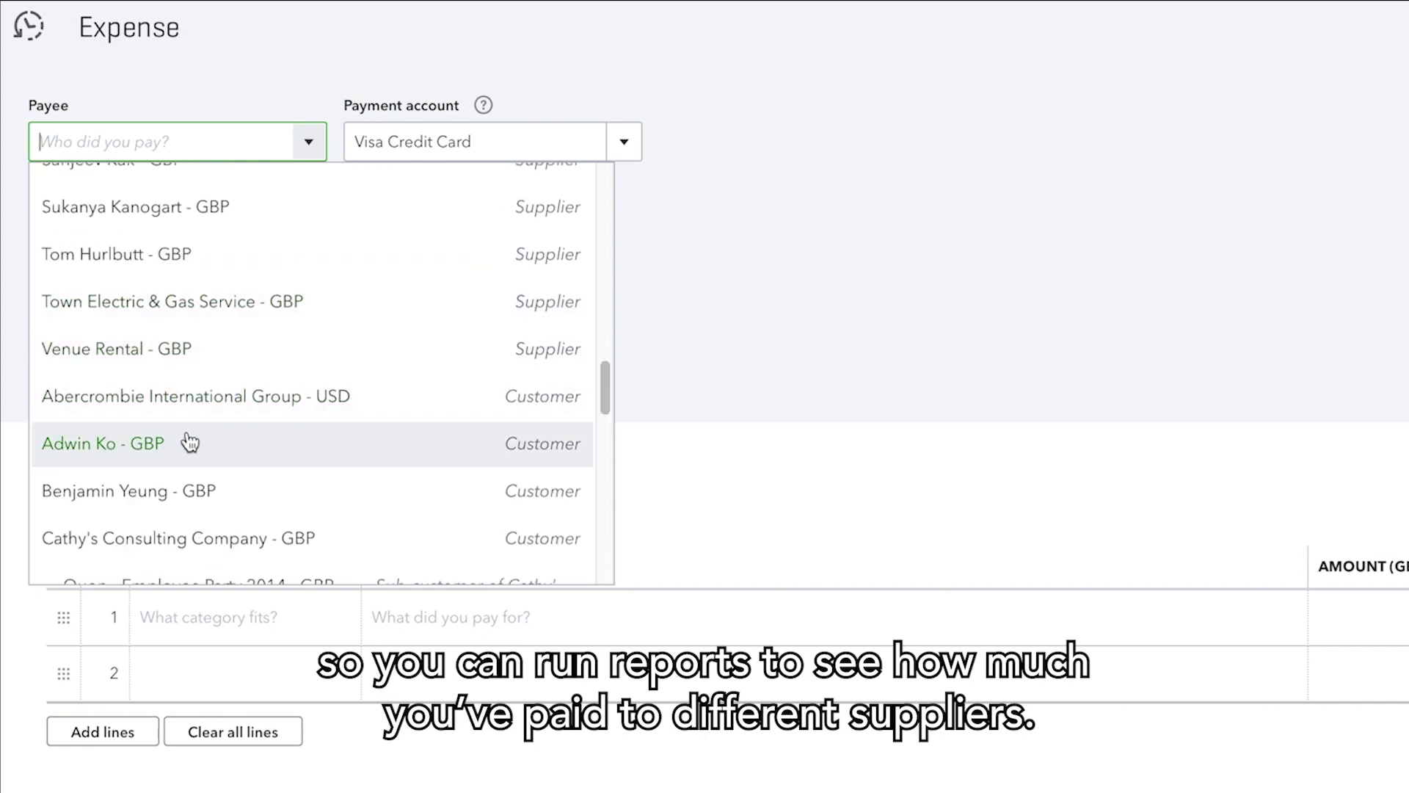
left_click(103, 444)
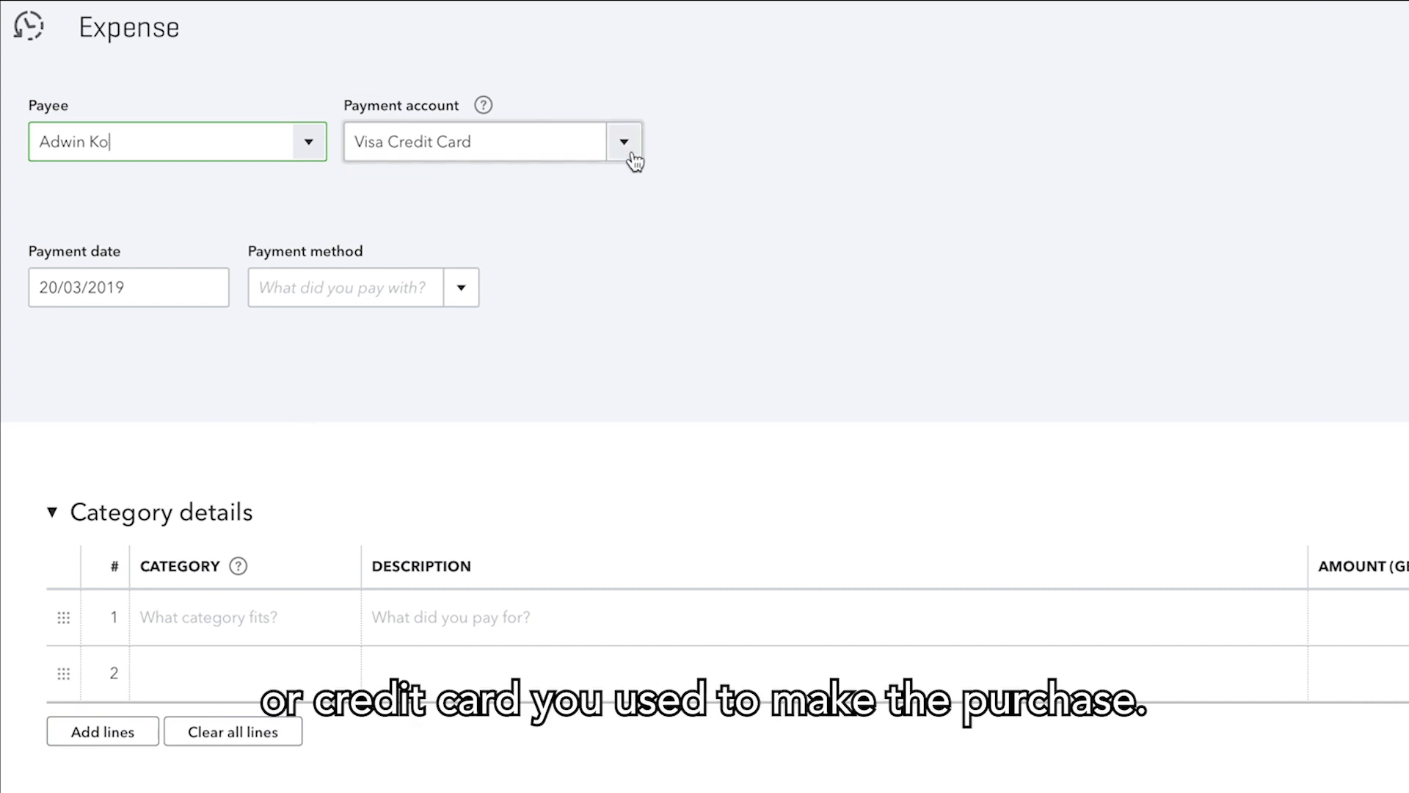
left_click(624, 140)
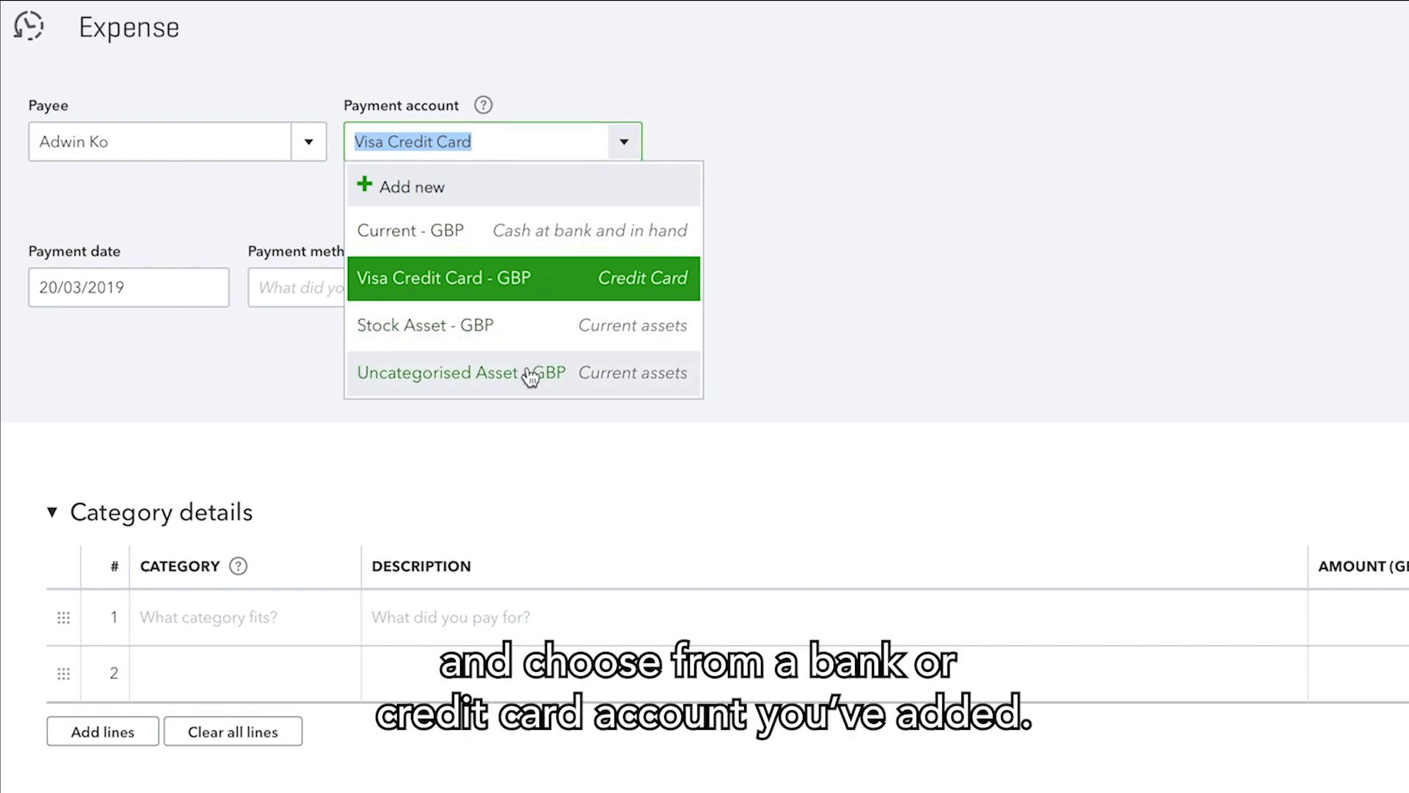
mouse_move(676, 447)
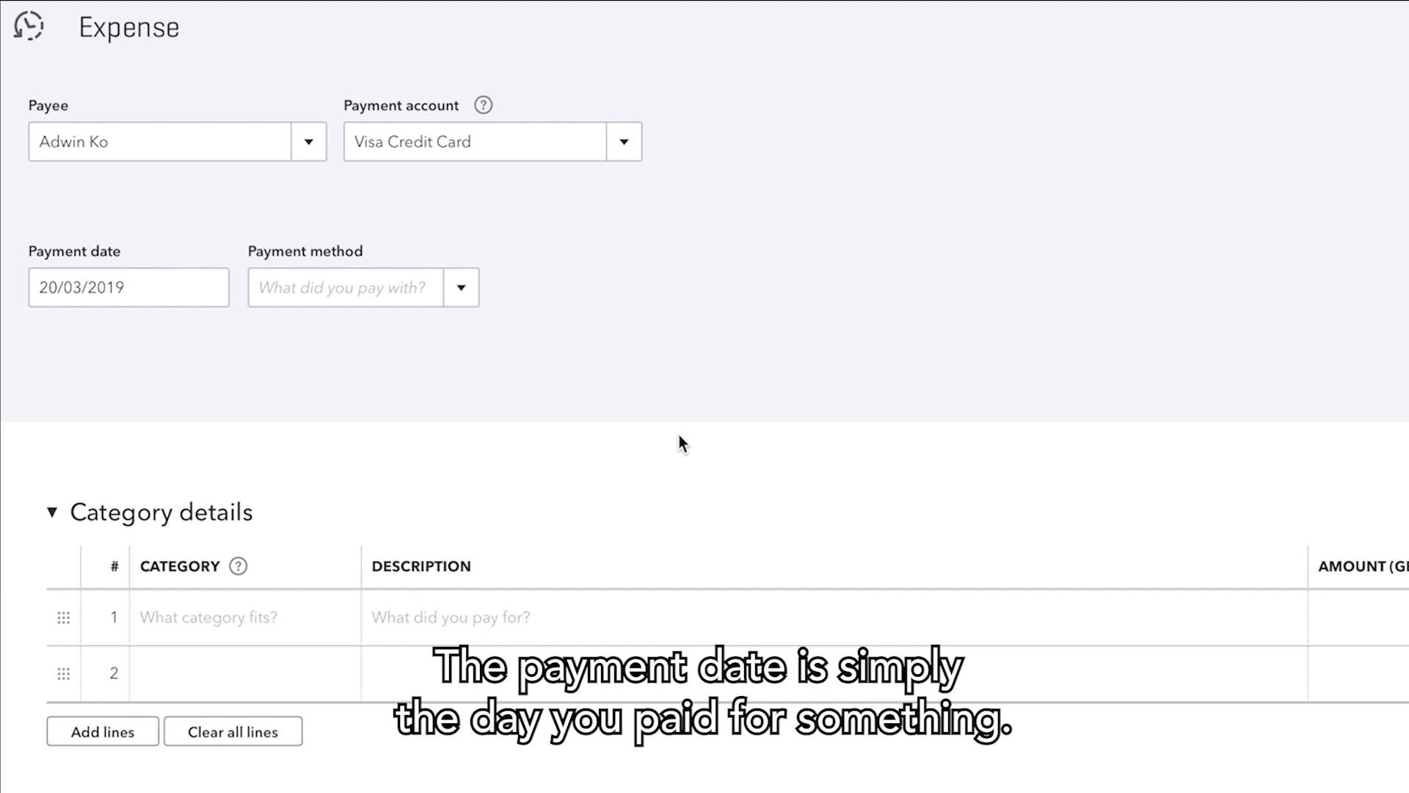
mouse_move(632, 356)
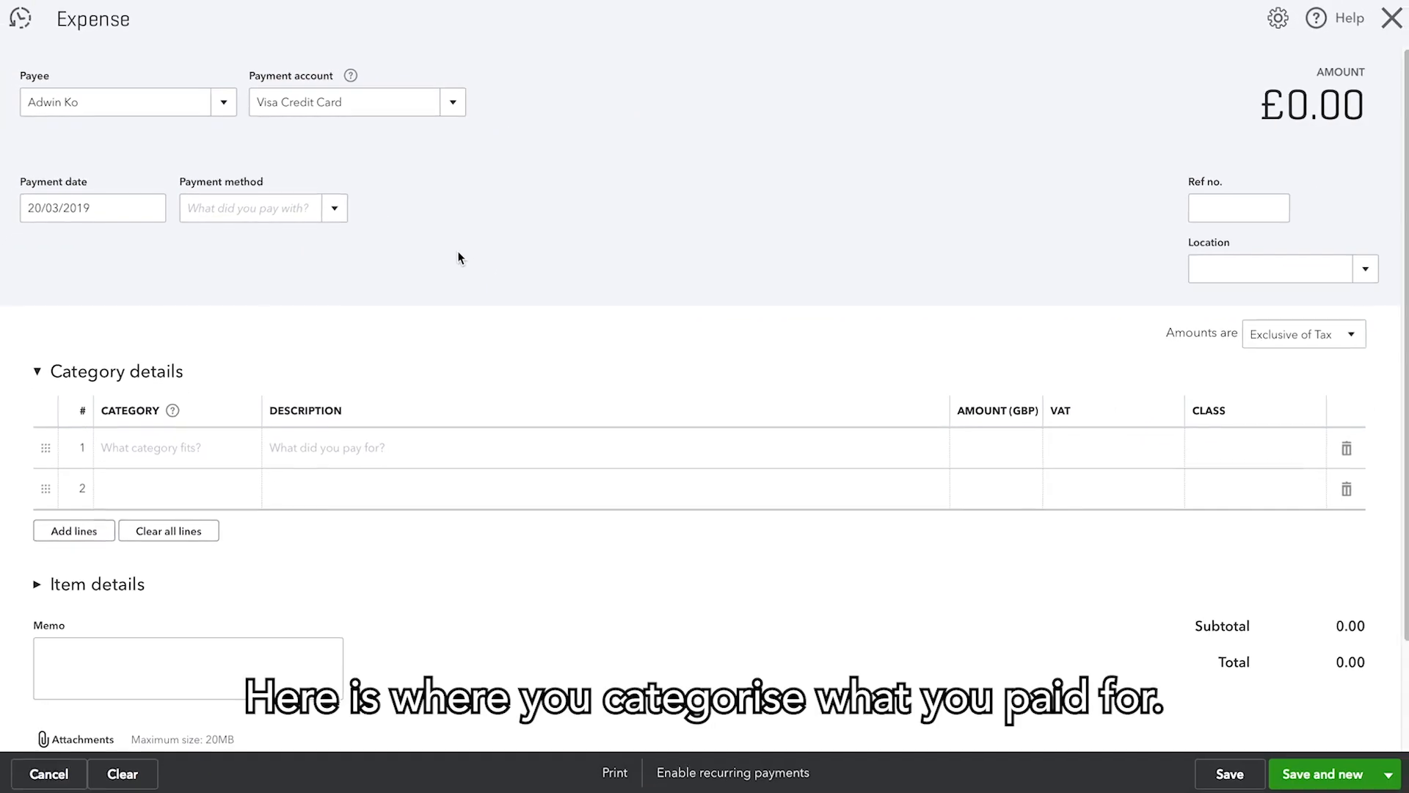
- Set line 1's category to Equipment rental
scroll("down", 3)
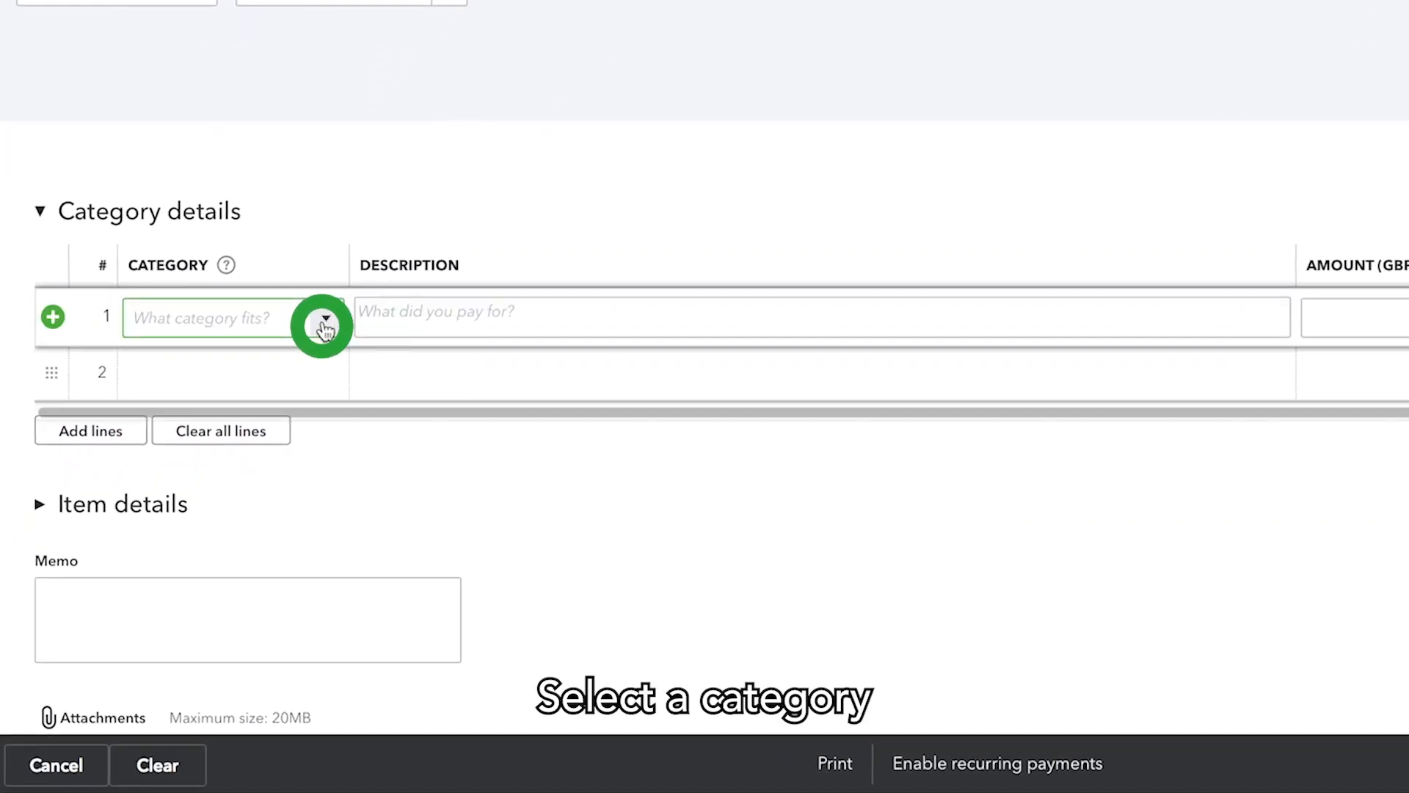
left_click(324, 317)
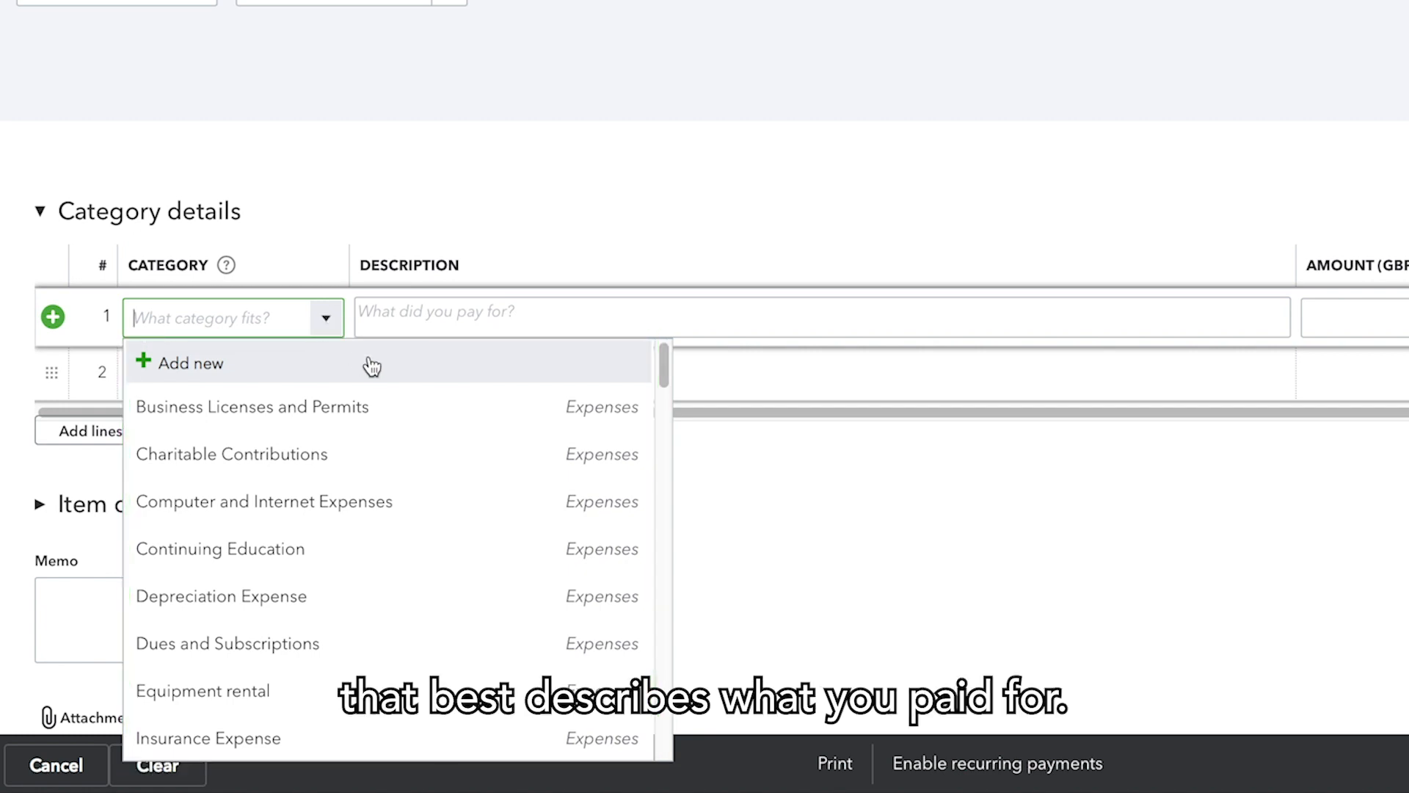
scroll("down", 3)
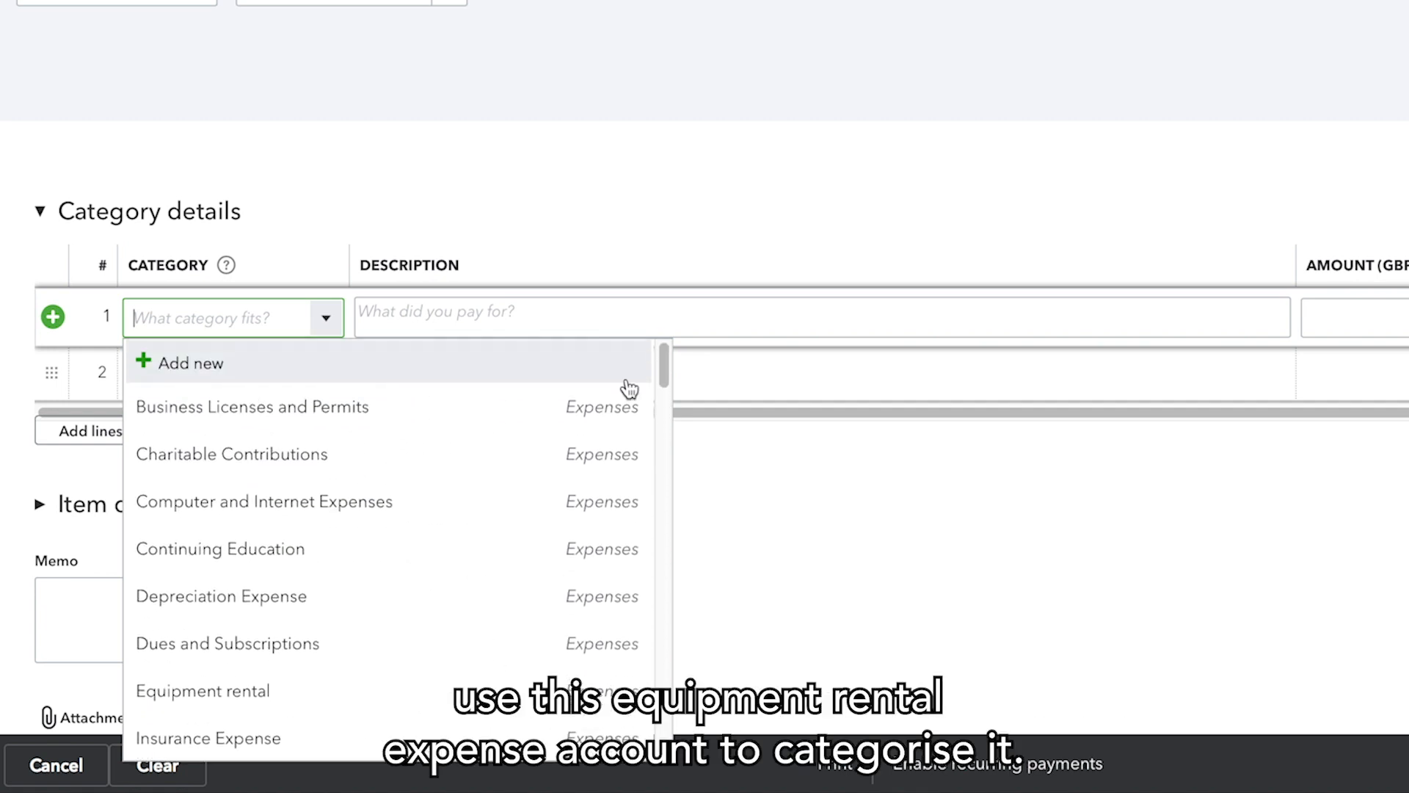
left_click(203, 690)
type("Rented backhoe for a week")
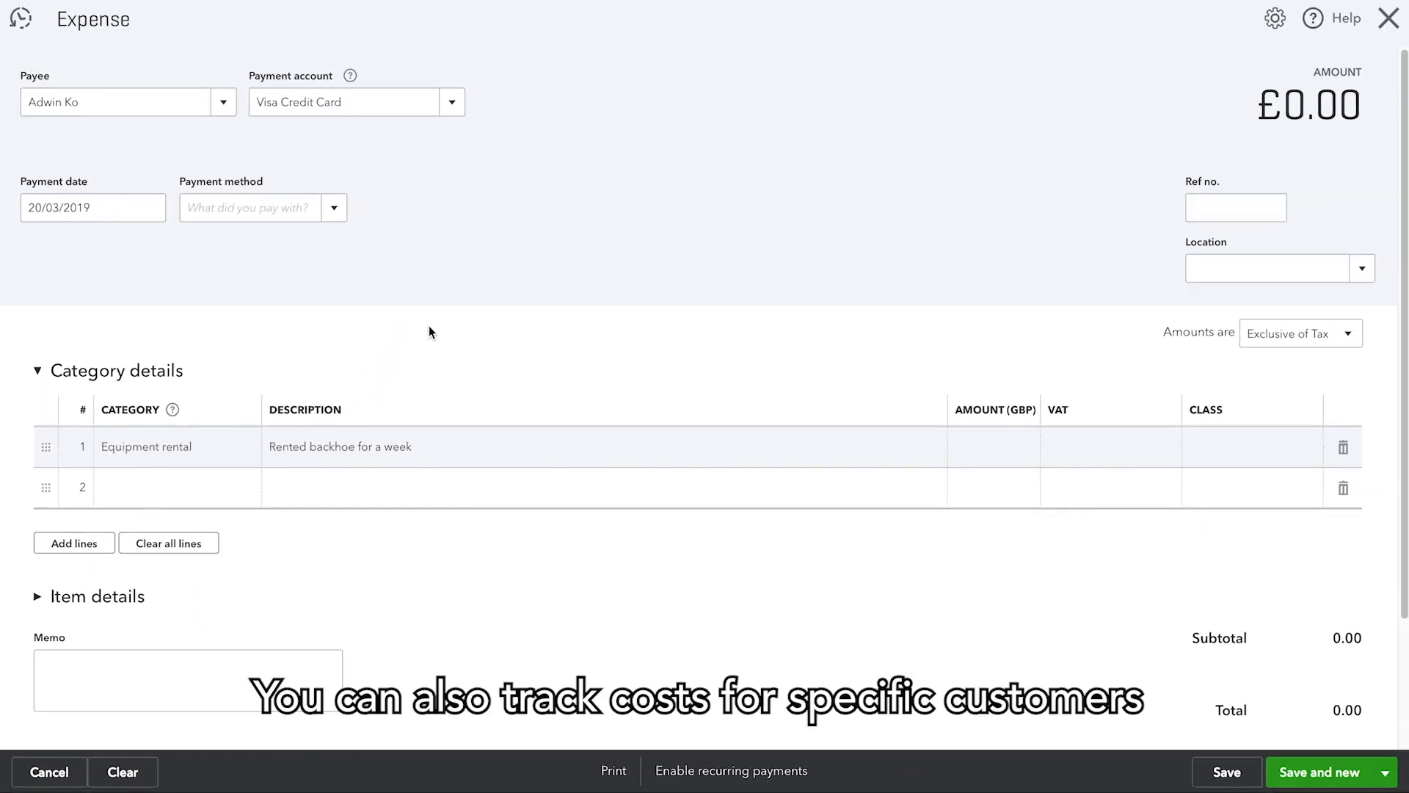
- Enable Track by customer and billable expenses in the expense form settings
left_click(1273, 17)
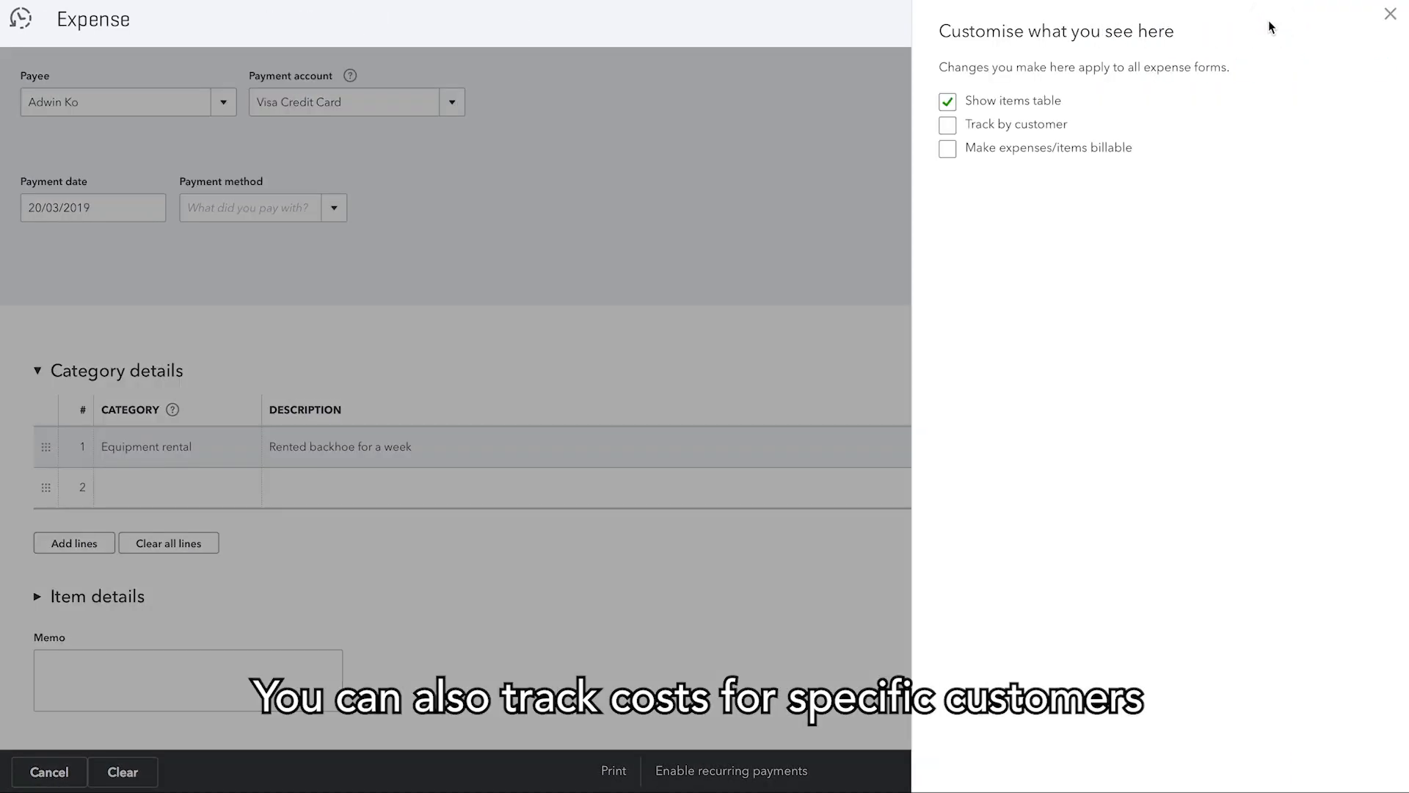
left_click(947, 124)
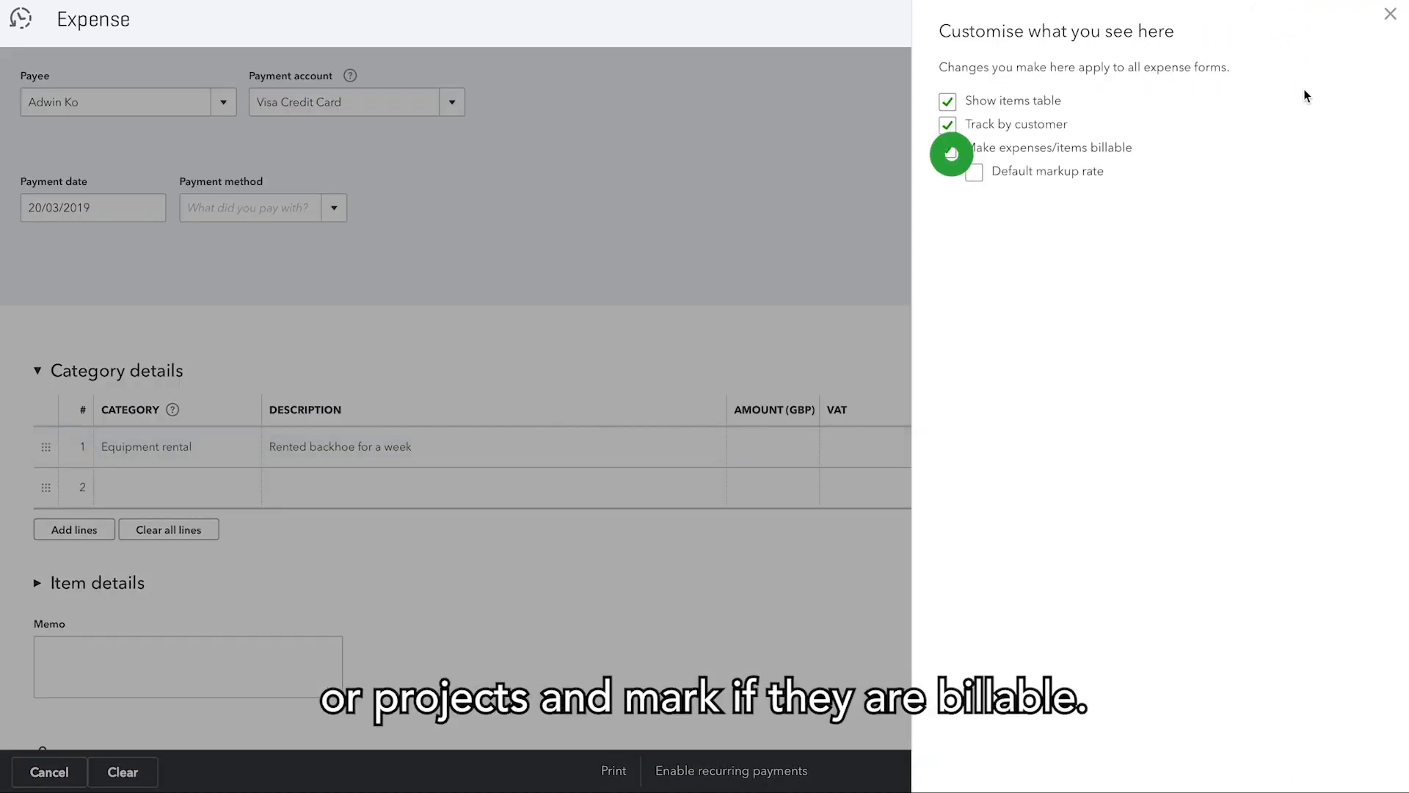
left_click(1390, 13)
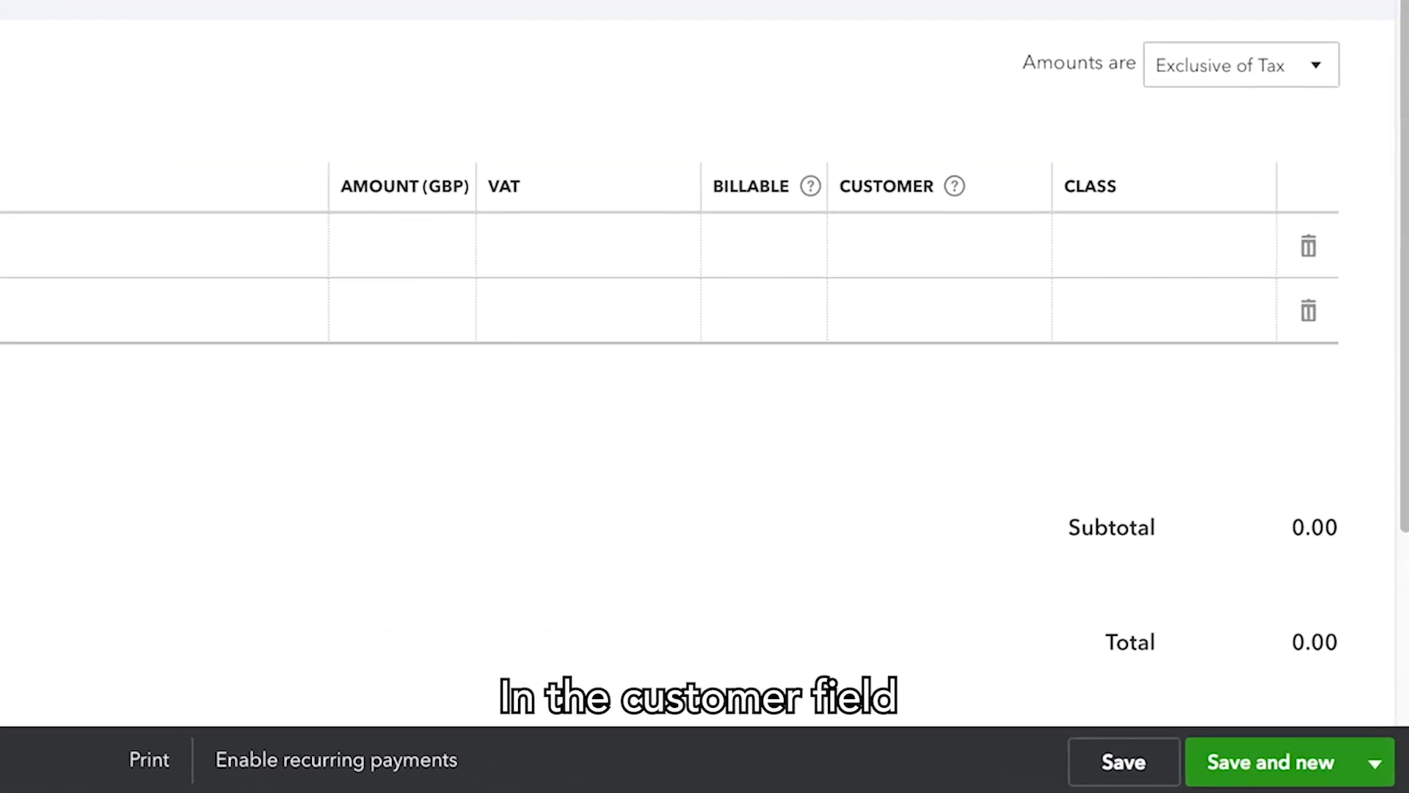
- Assign line 1 to Abercrombie International Group and choose its VAT rate
left_click(937, 245)
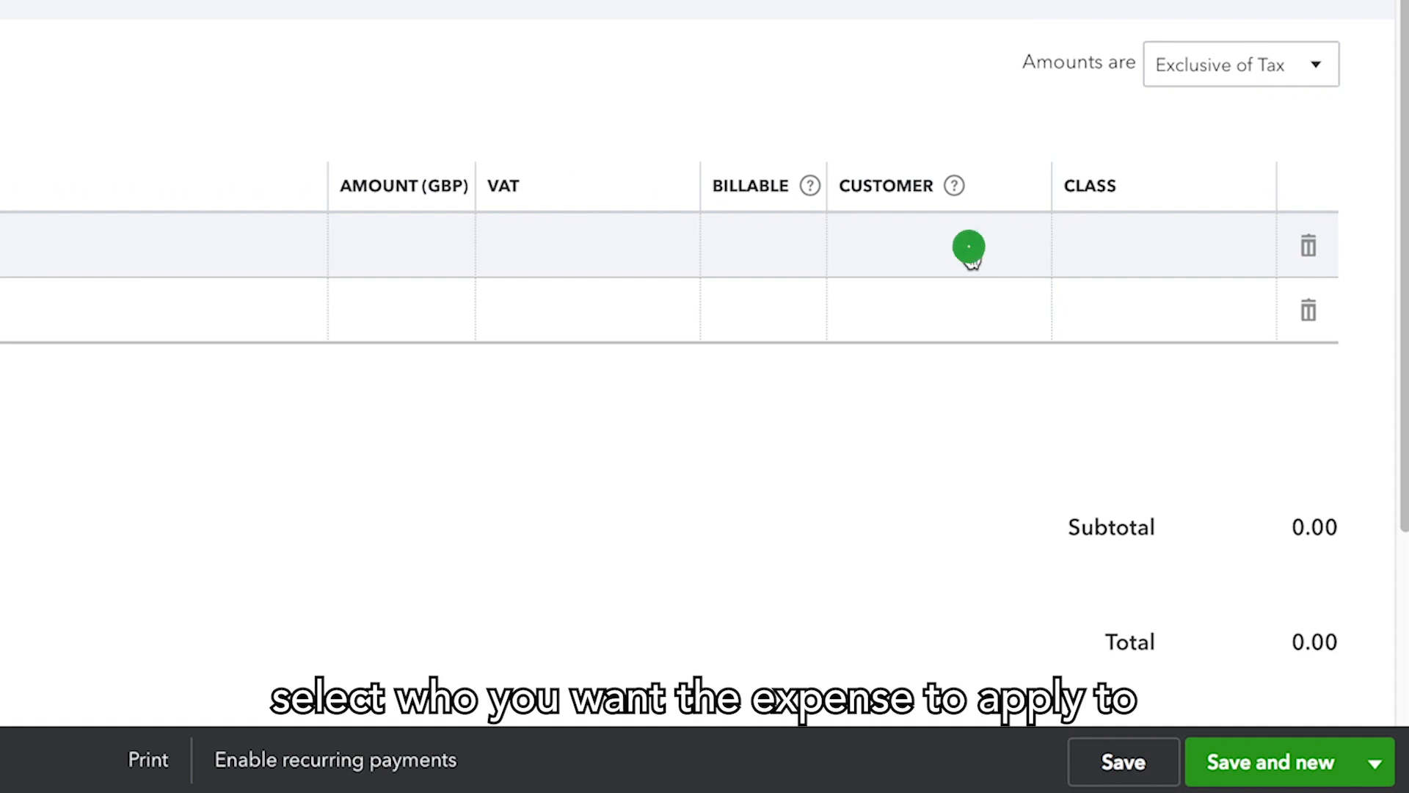
left_click(917, 245)
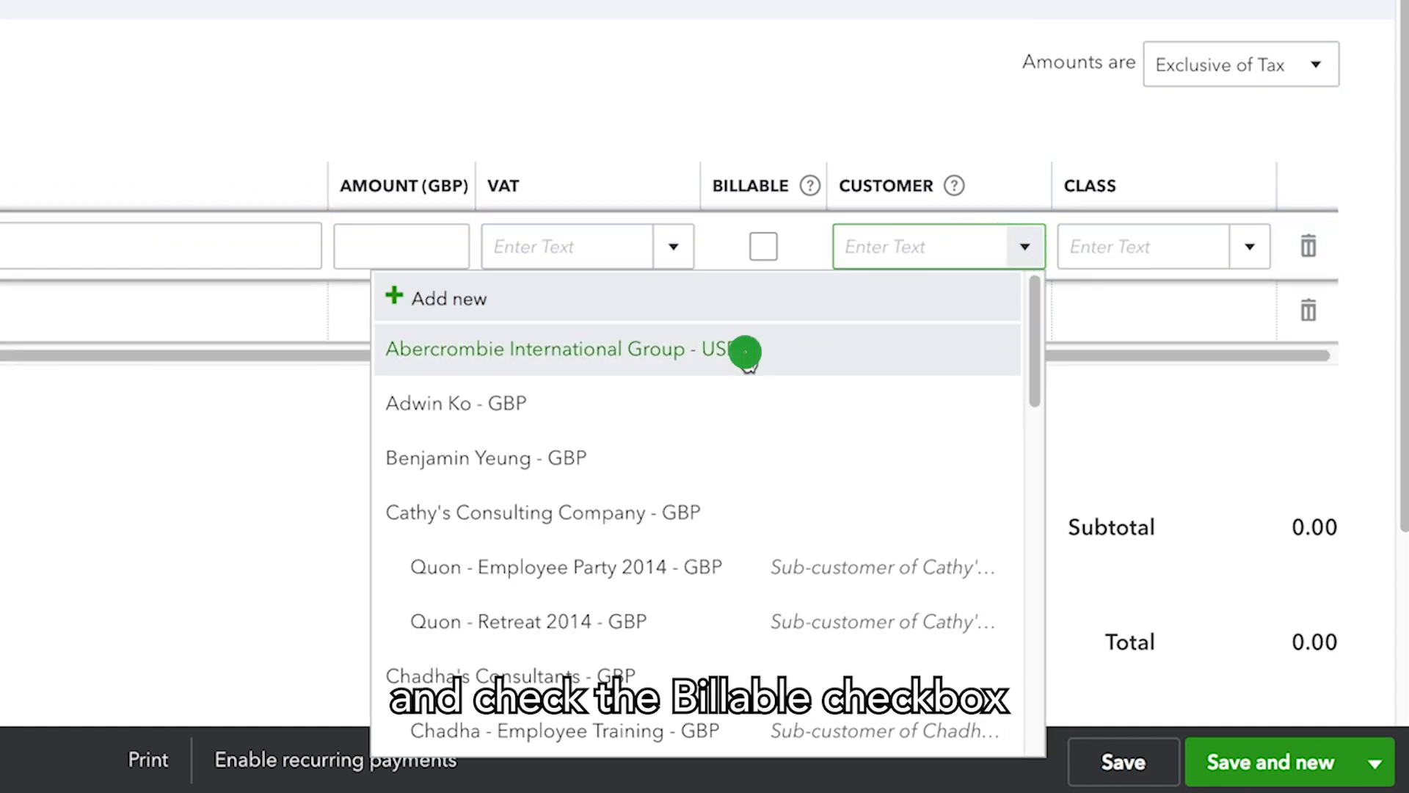
left_click(557, 350)
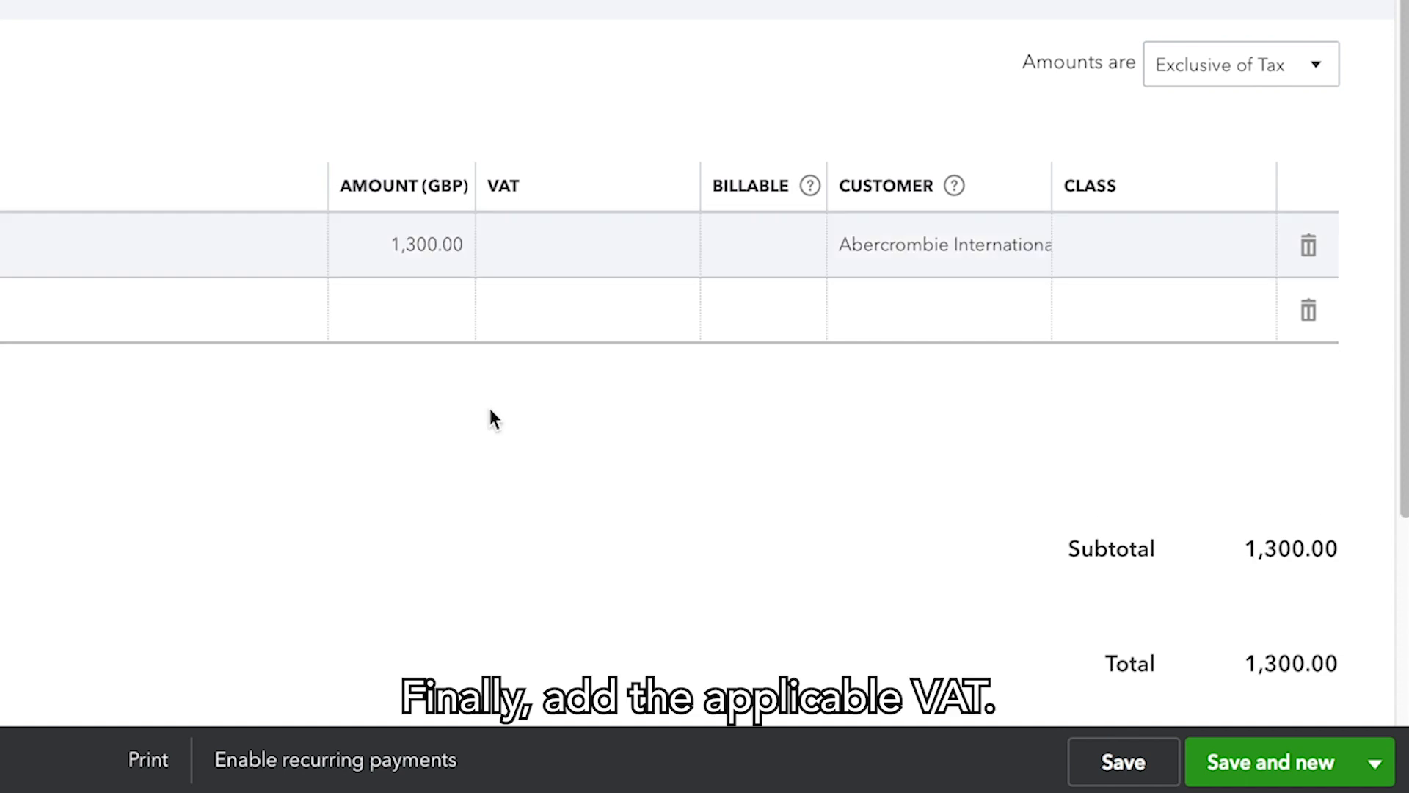
left_click(585, 246)
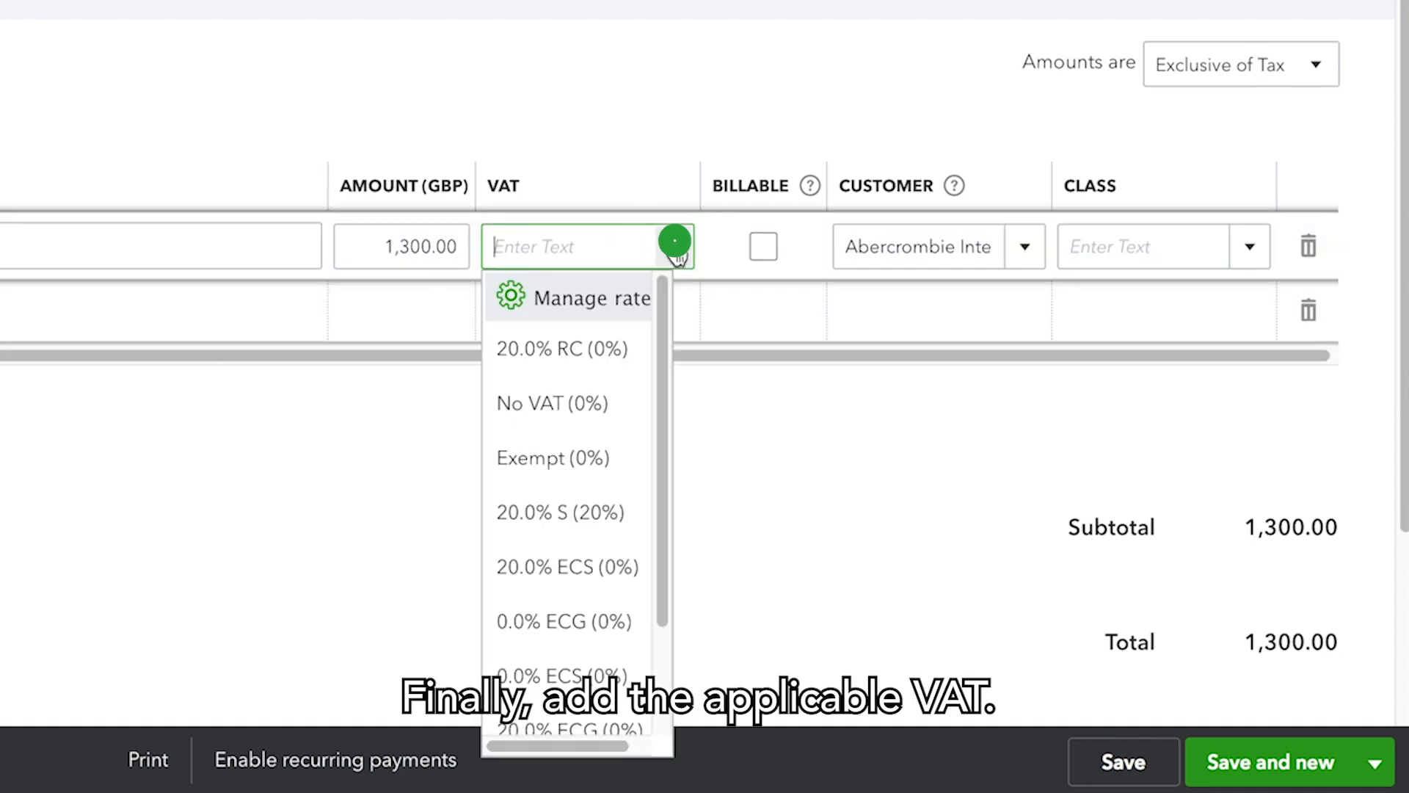
left_click(560, 512)
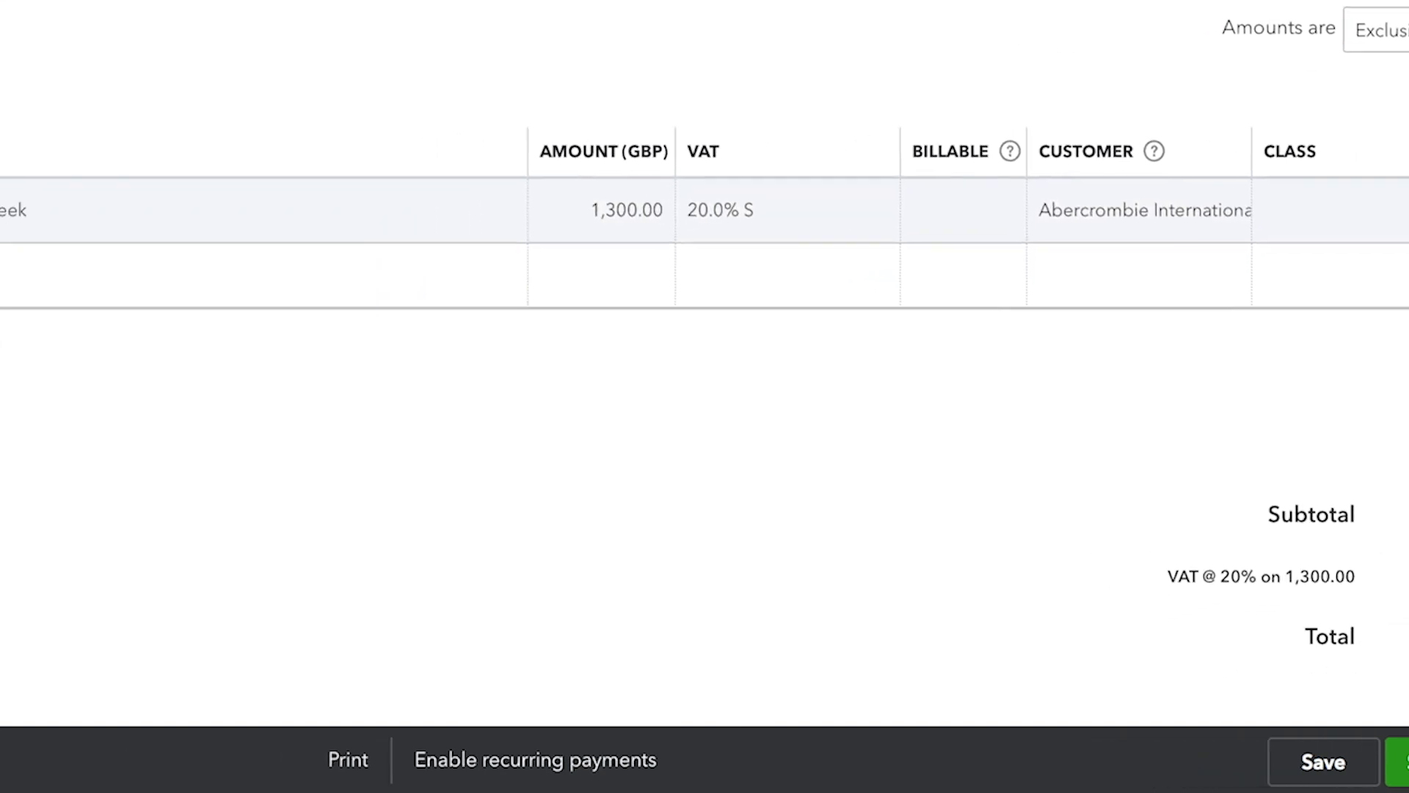
- Drag Product Photos.jpg into the Attachments box as the receipt
scroll("down", 3)
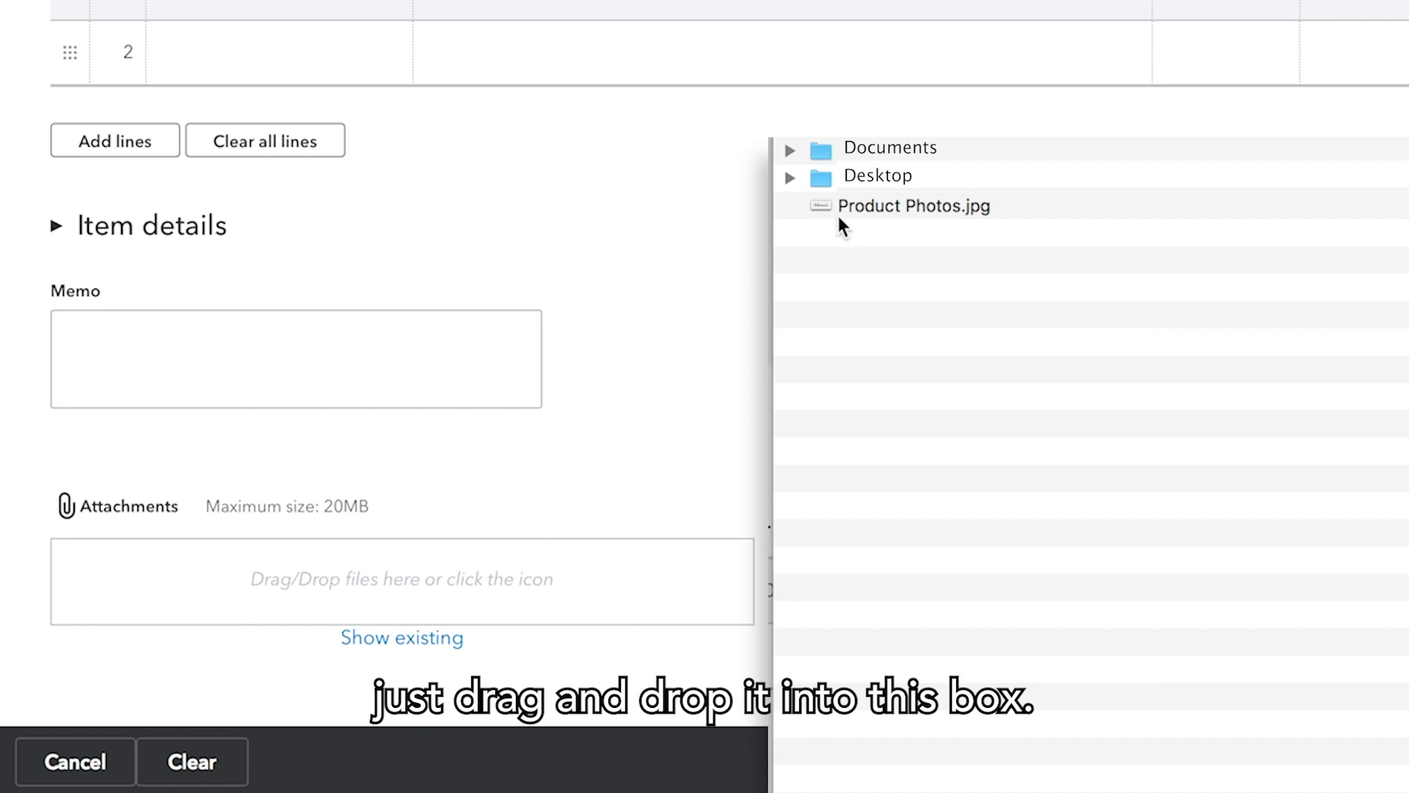
left_click_drag(913, 206, 402, 580)
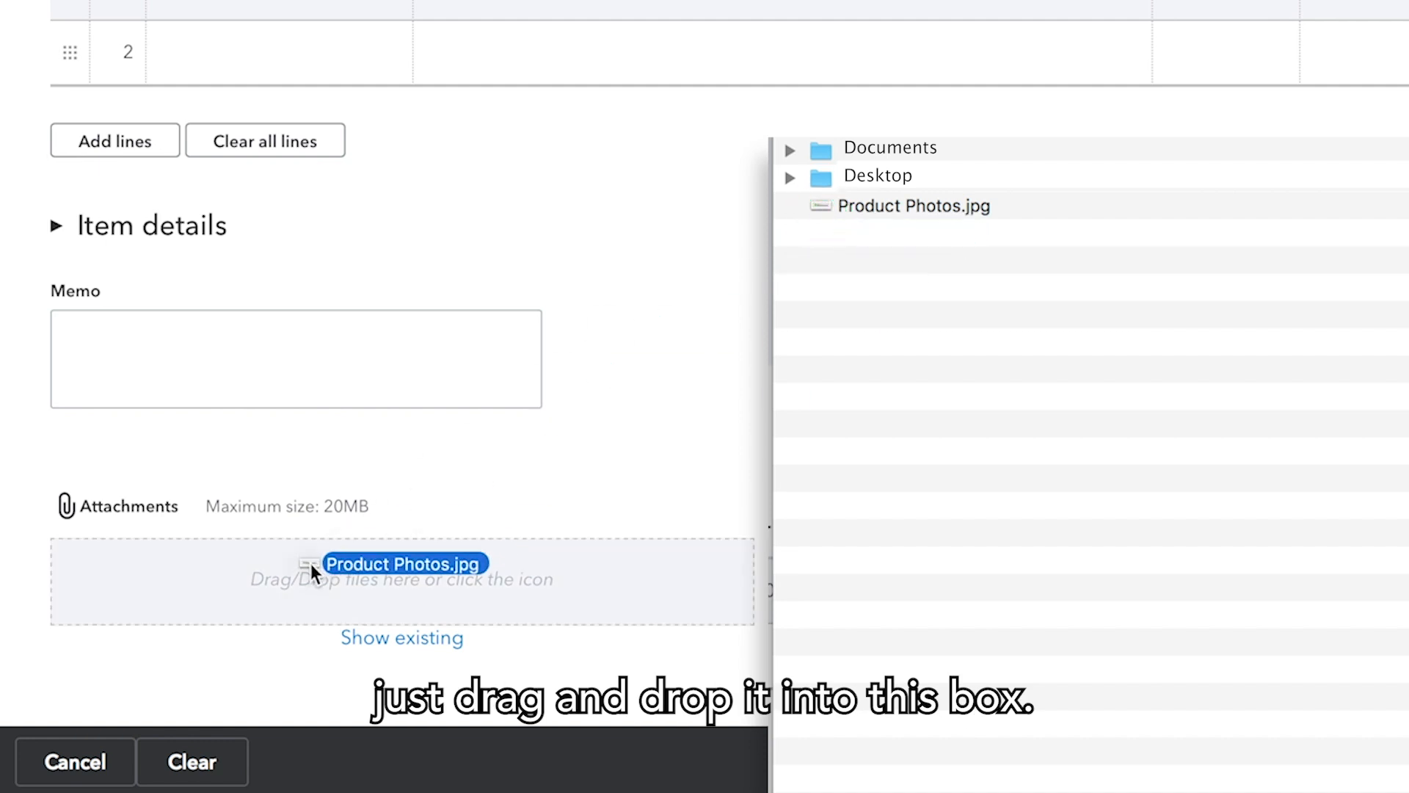
left_click_drag(404, 564, 404, 580)
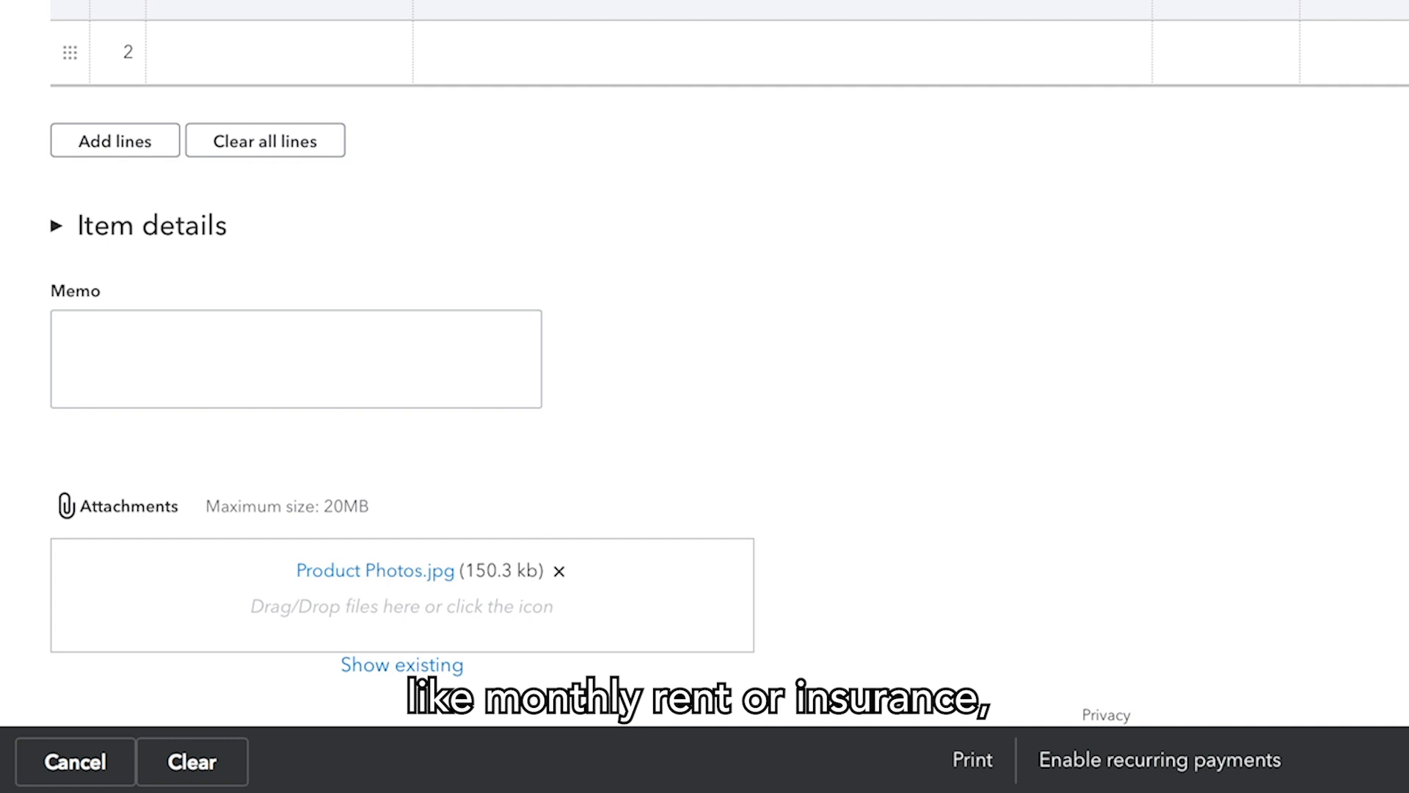
left_click(1160, 760)
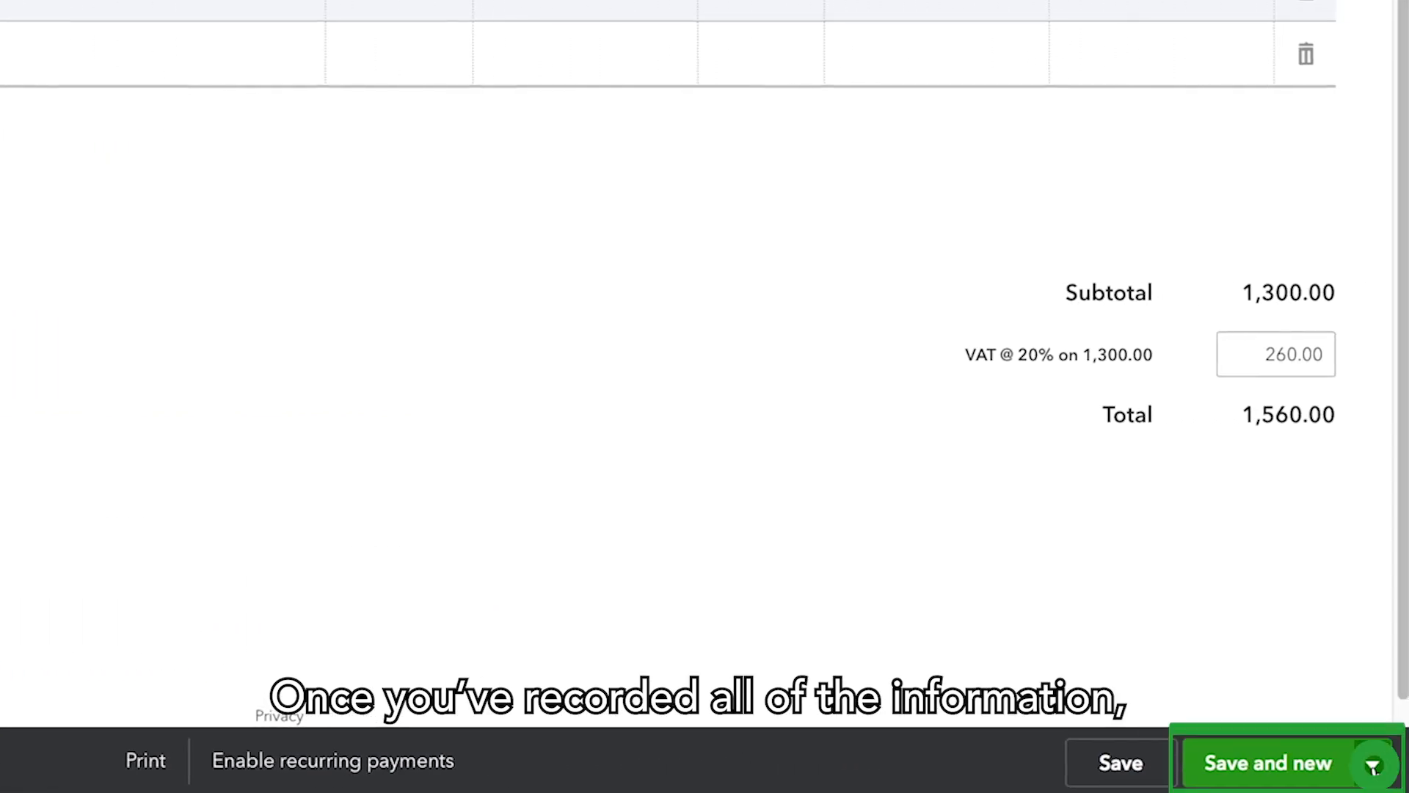
- Save and close the £1,560.00 expense, returning to Bank and Cards
left_click(1267, 764)
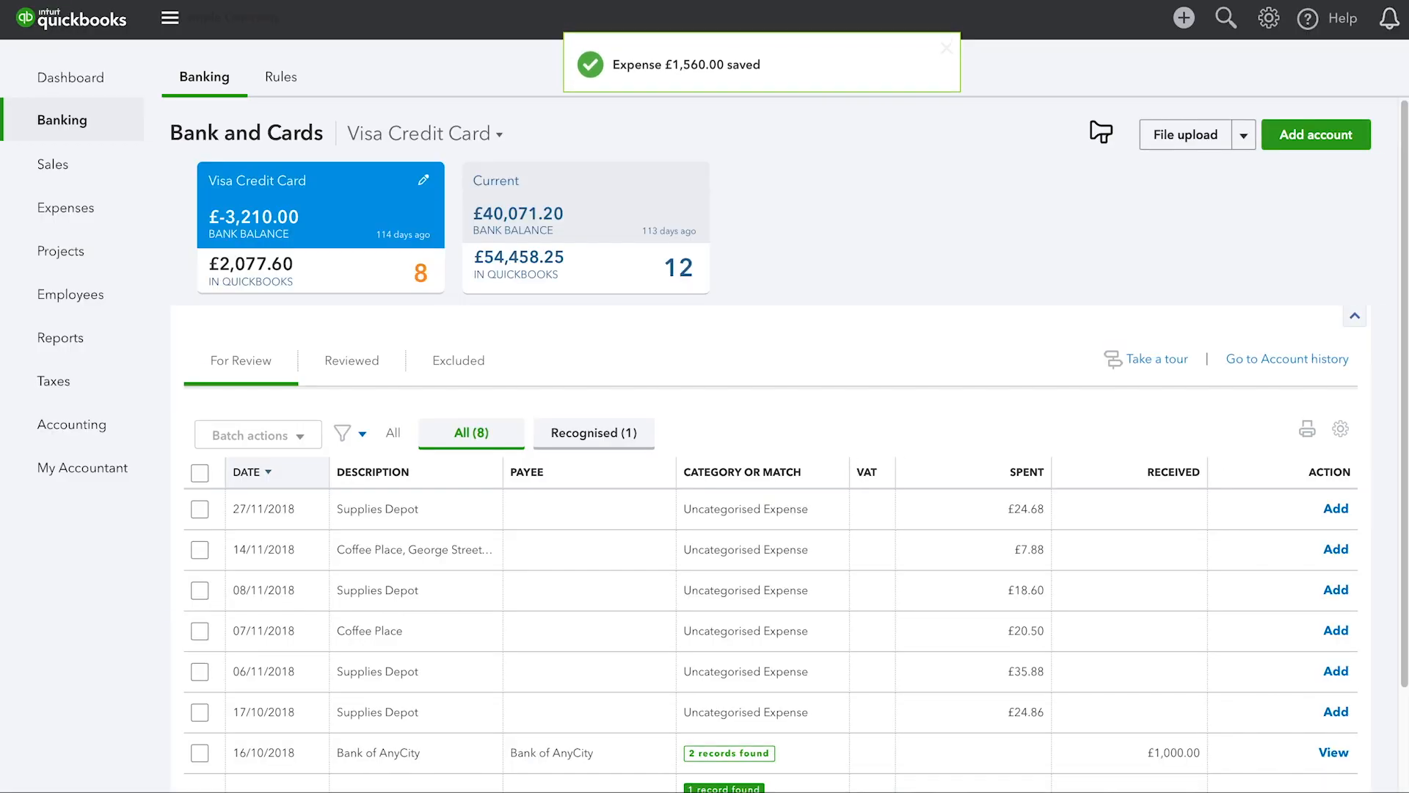
left_click(199, 508)
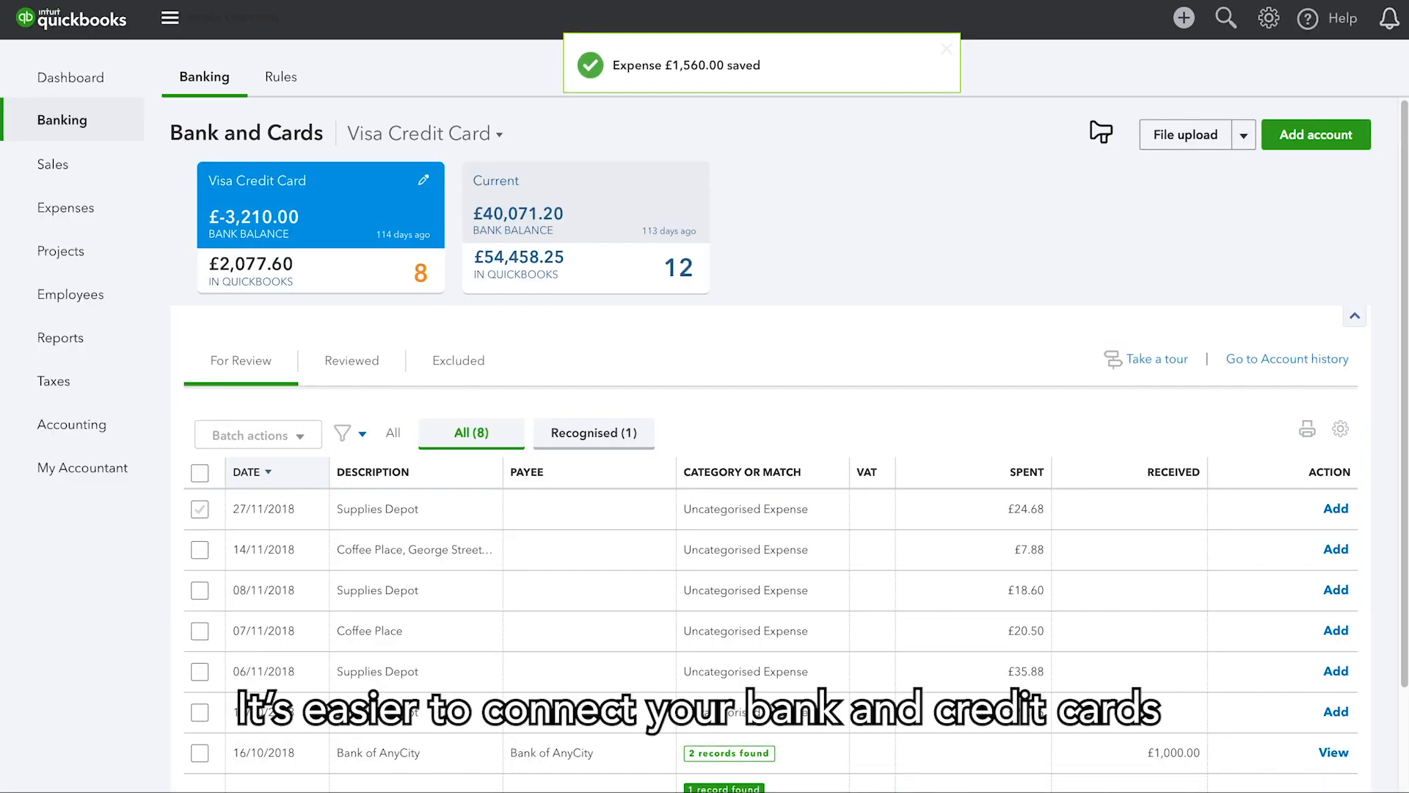